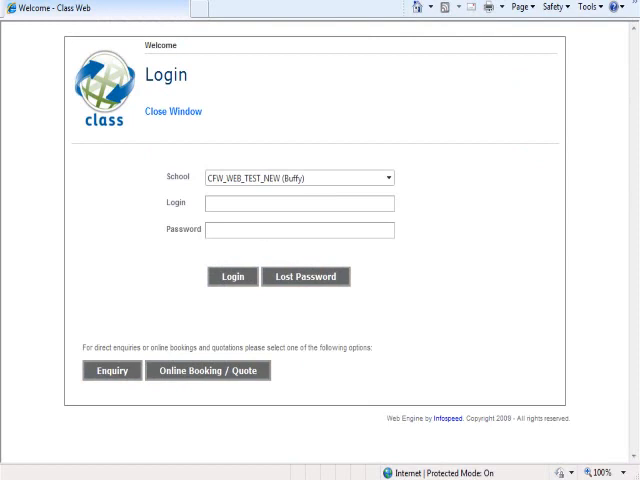
Start a new Online Booking / Quote from the Class Web login page.
left_click(207, 371)
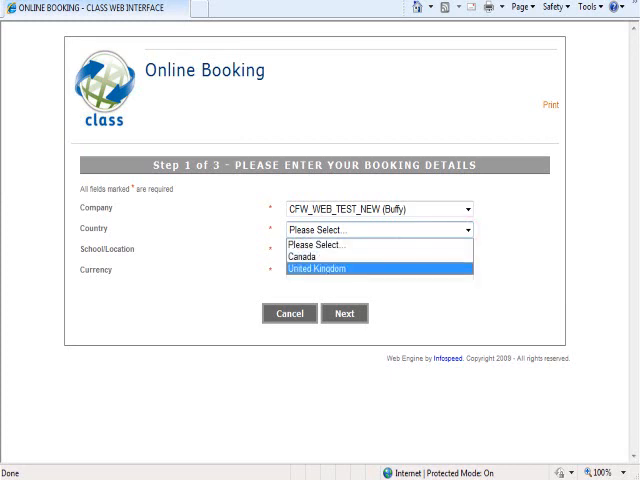
Book General English 25 lessons in Bournemouth, United Kingdom, in Sterling, from 09/01/2012 for 4 weeks.
left_click(336, 270)
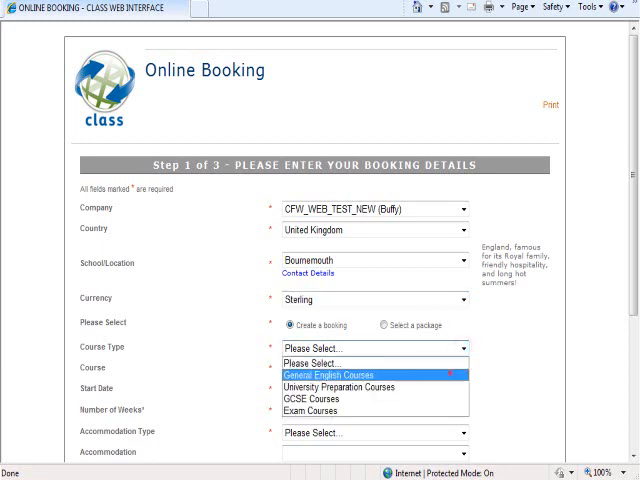
left_click(345, 375)
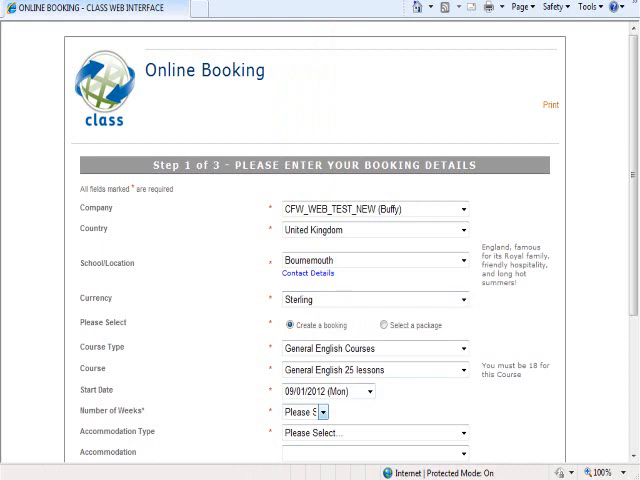
left_click(329, 412)
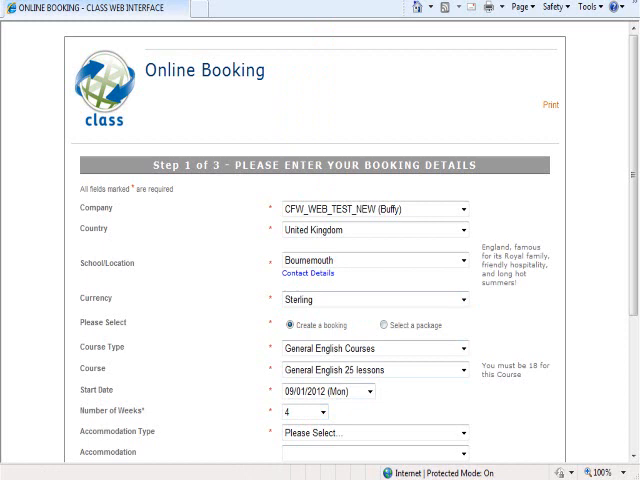
scroll("down", 3)
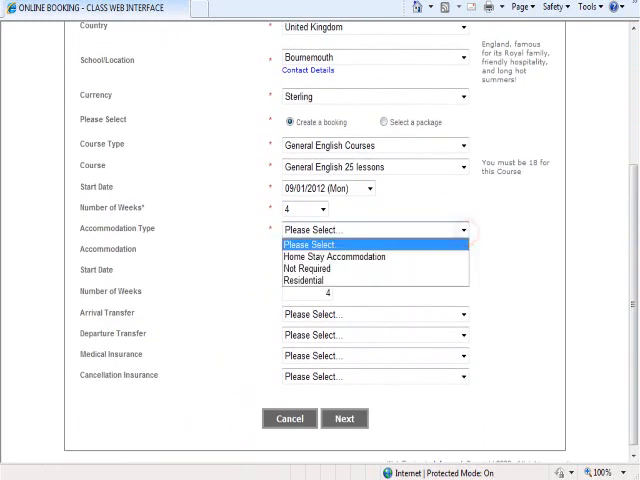
Add Home Stay Twin B&B, Heathrow taxi pick-up and drop-off and both insurances, reaching the £896.00 summary.
left_click(334, 256)
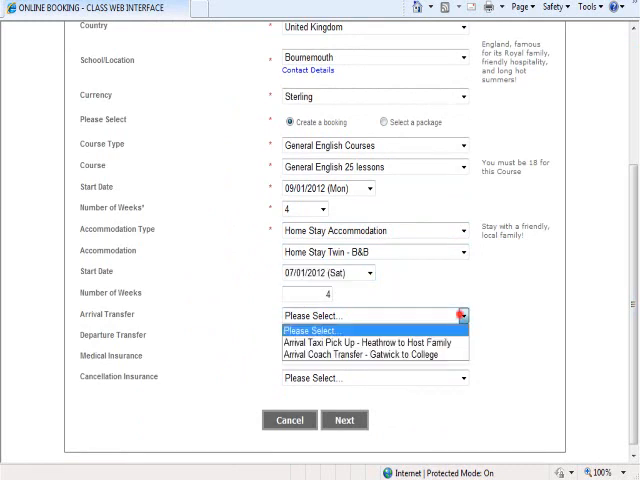
left_click(375, 342)
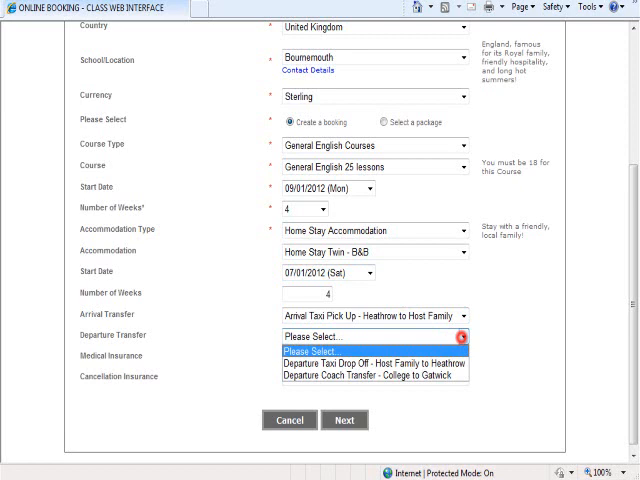
left_click(380, 351)
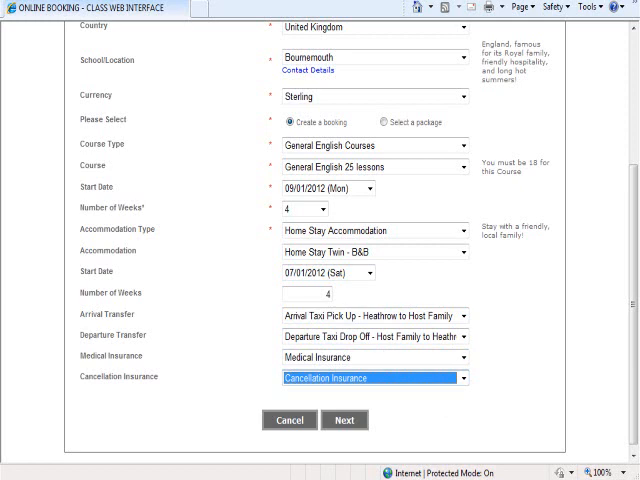
left_click(345, 420)
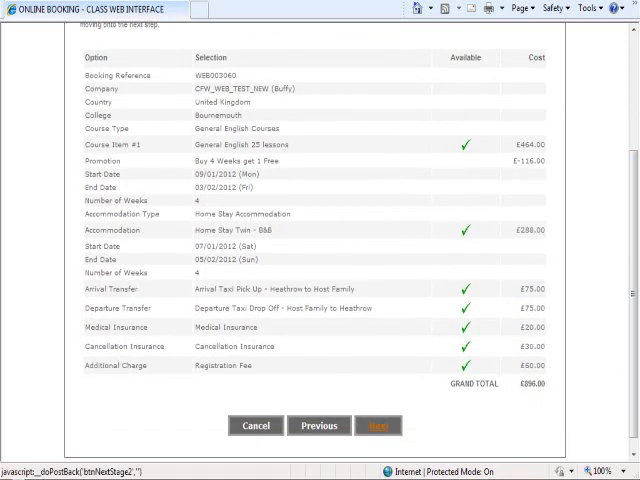
left_click(378, 425)
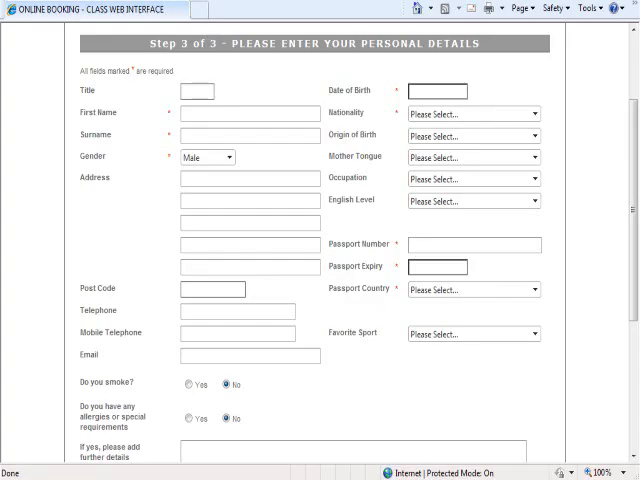
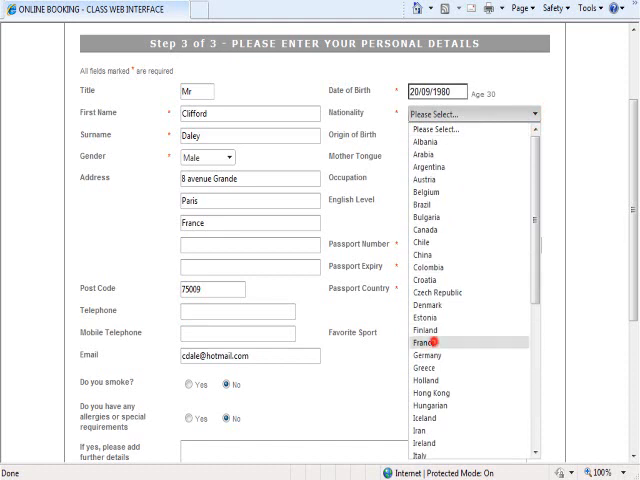
Set nationality France, mother tongue French, occupation Student and the FR passport details.
left_click(426, 342)
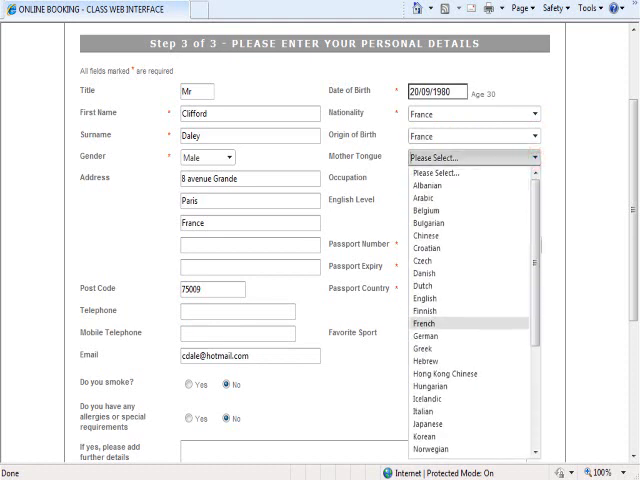
left_click(428, 323)
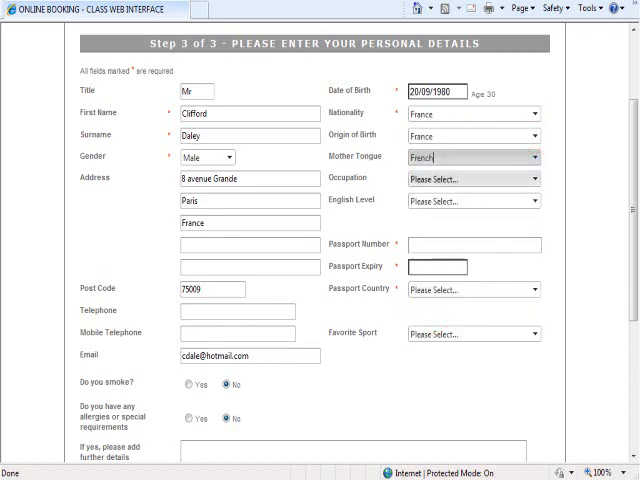
left_click(472, 179)
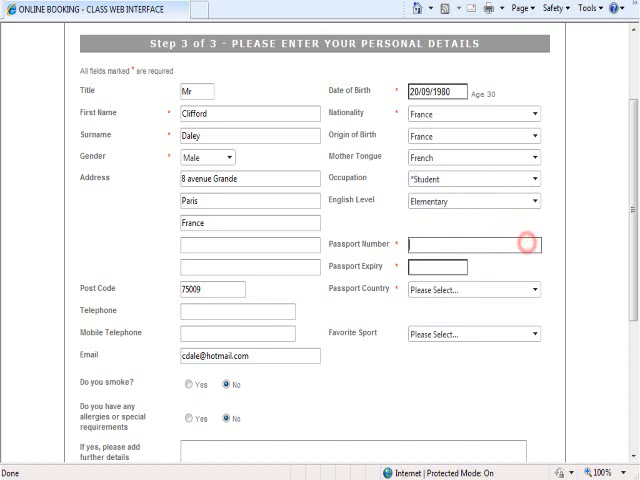
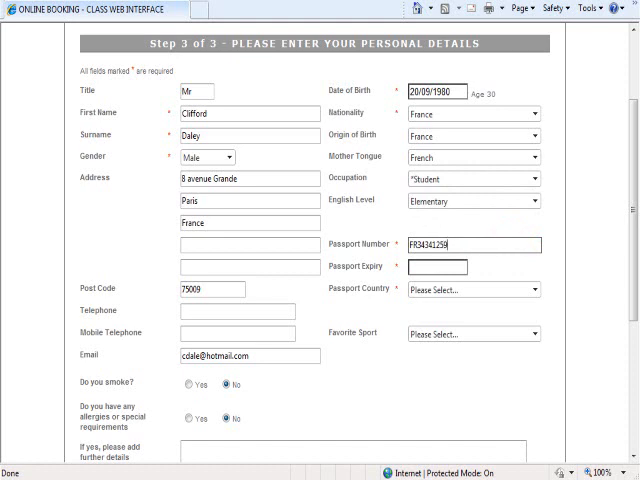
type("01/06/2016")
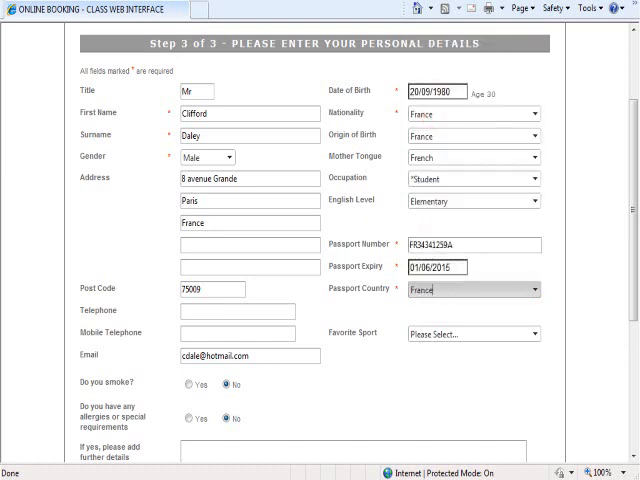
scroll("down", 3)
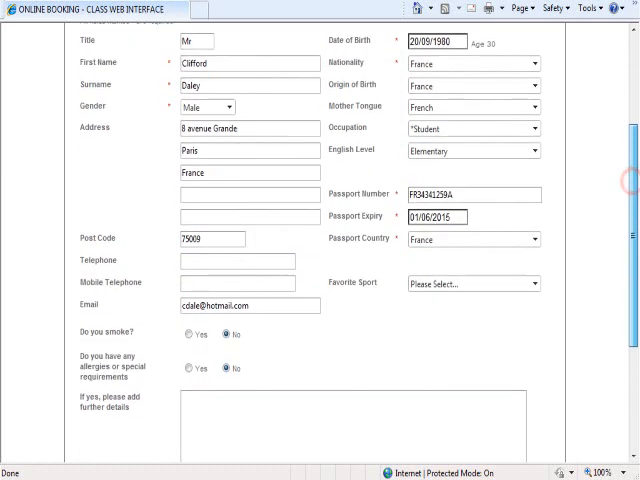
Note the special requirements as 'No cats & vegetarian diet'.
scroll("down", 3)
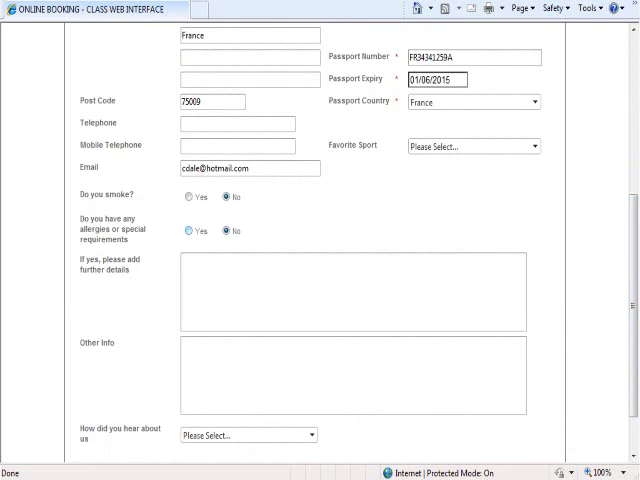
left_click(189, 231)
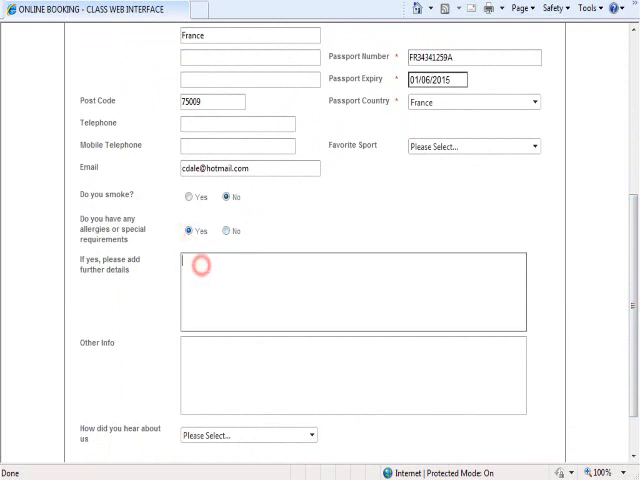
type("No cats & would like a vegetarian die")
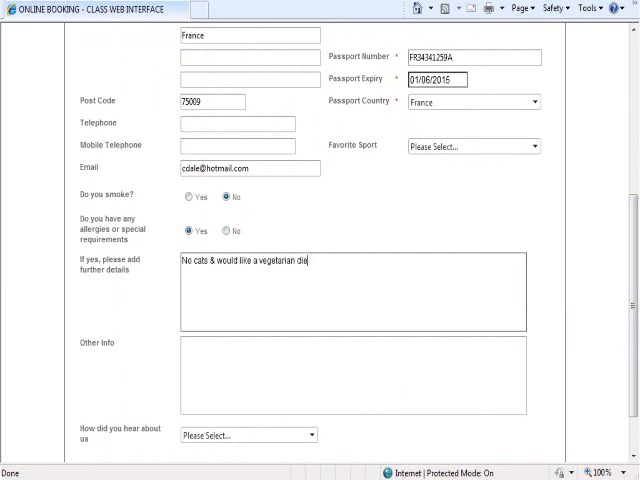
Record Friend's Recommendation as the referral source and send the booking.
left_click(308, 435)
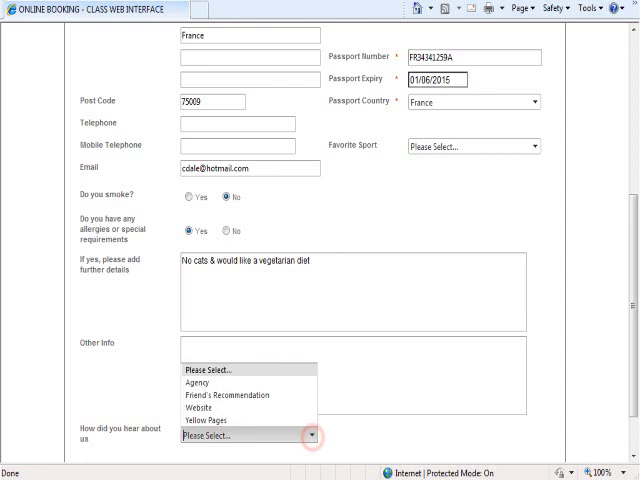
left_click(227, 395)
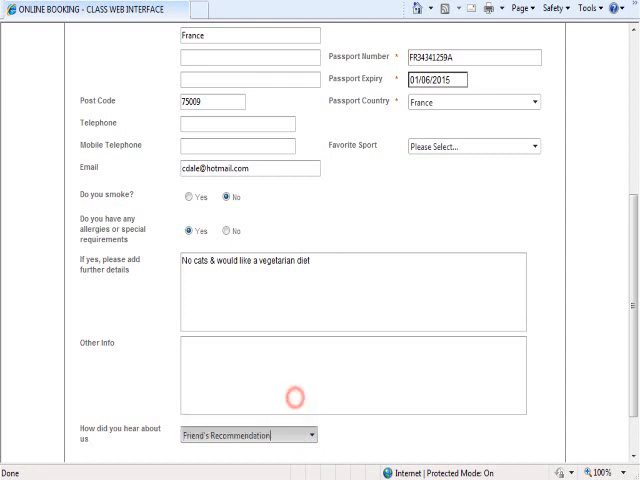
scroll("down", 3)
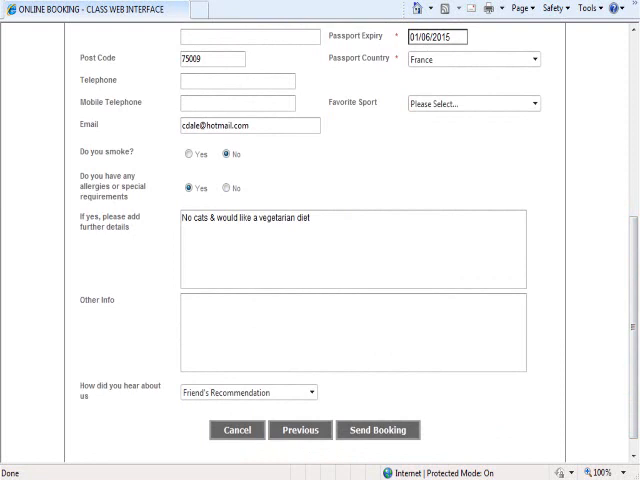
left_click(378, 430)
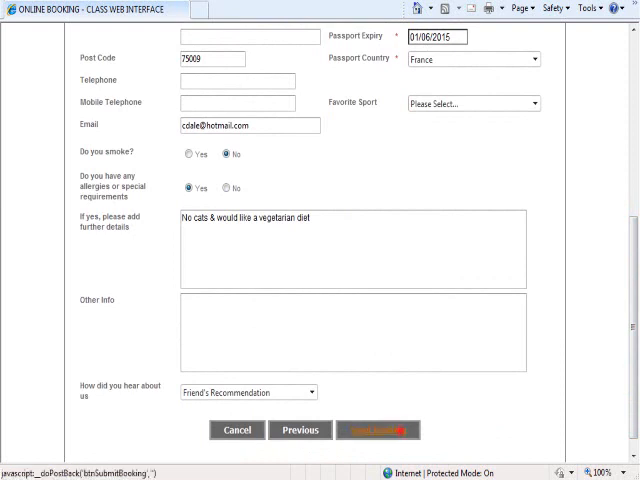
left_click(378, 429)
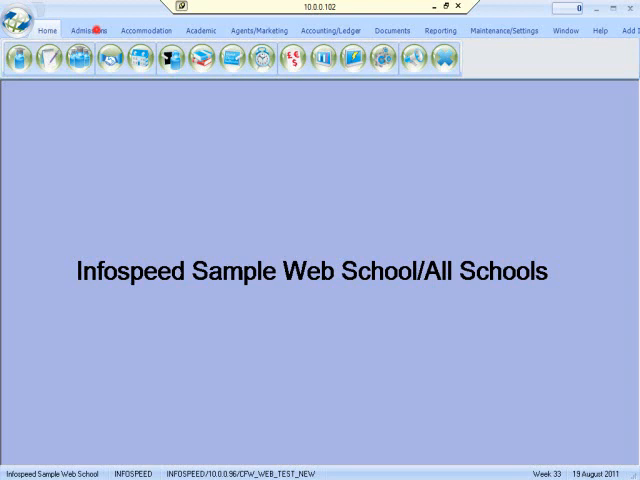
Return to the Class Web login page for the test school.
left_click(90, 30)
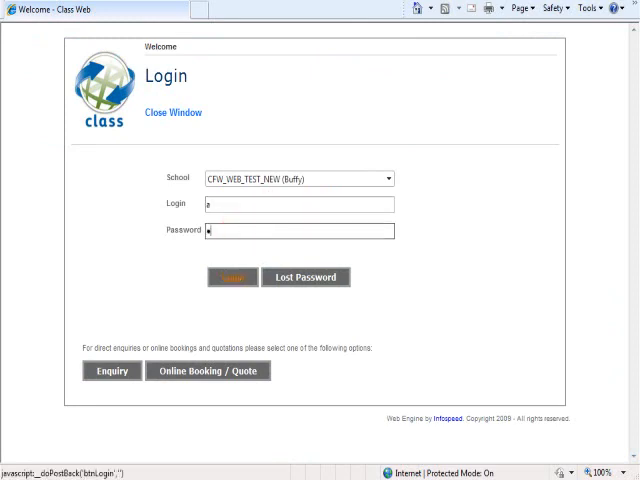
Log in as the agent and view student 145's booking detail and attendance record.
left_click(231, 277)
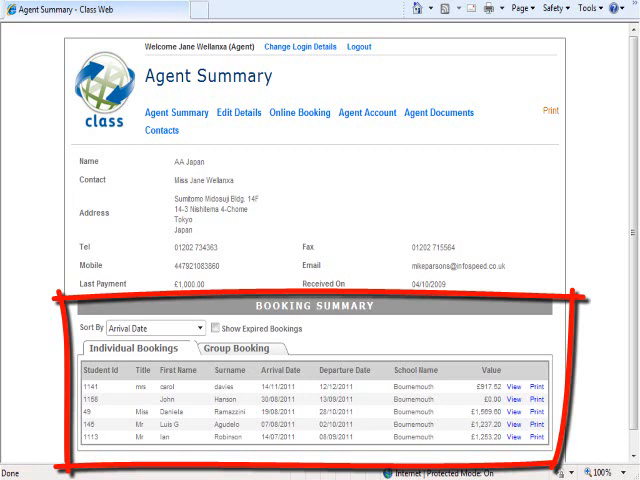
left_click(238, 348)
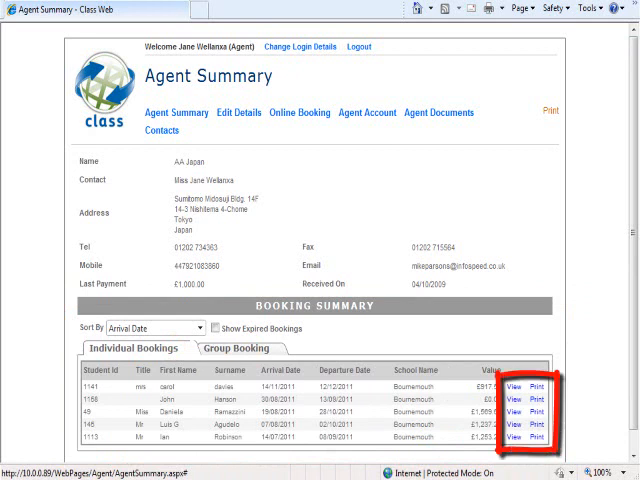
left_click(512, 385)
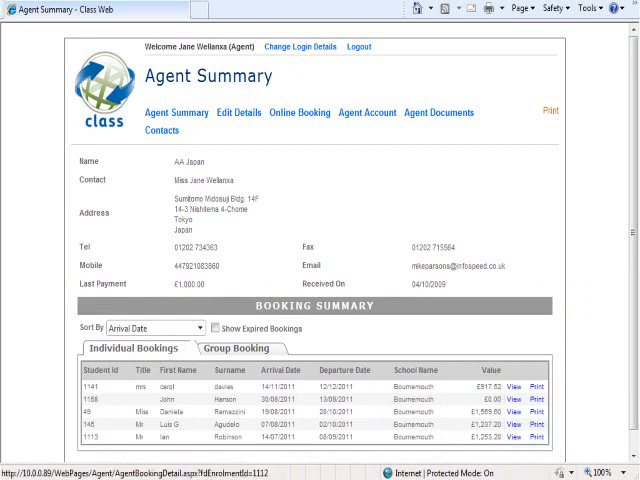
left_click(519, 424)
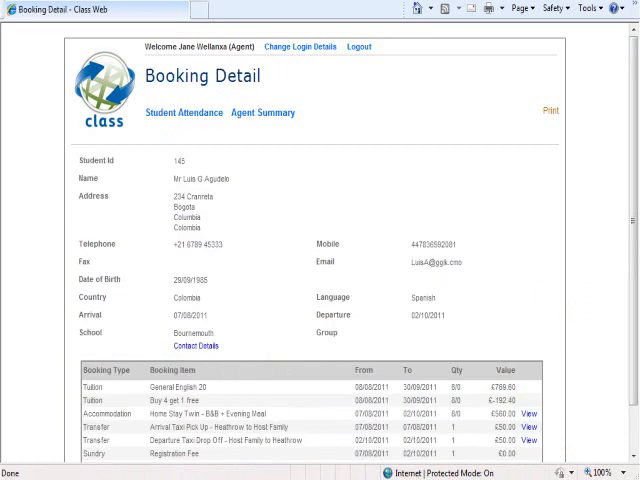
mouse_move(184, 112)
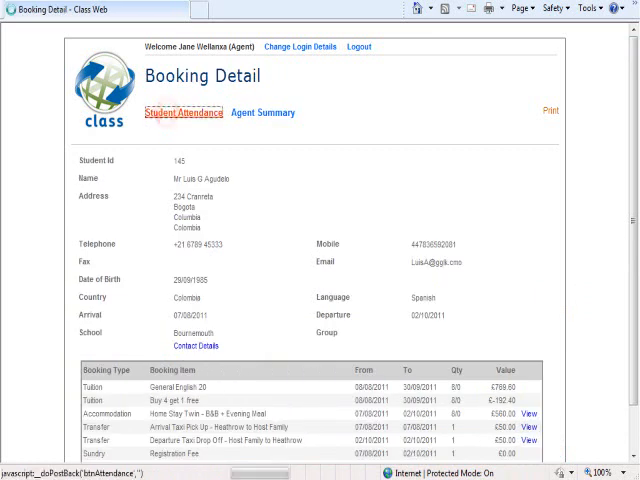
left_click(186, 112)
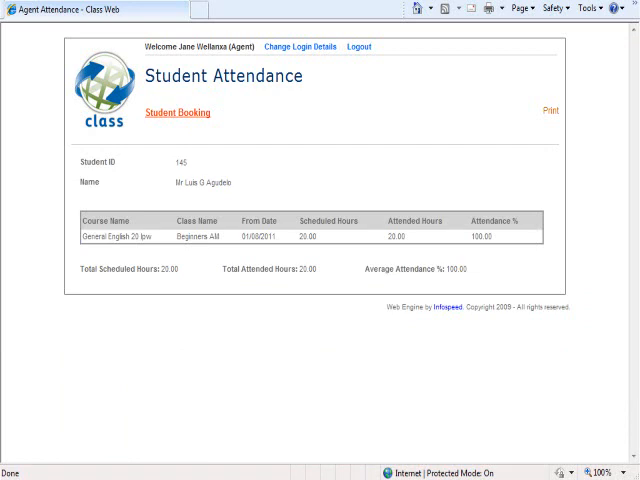
left_click(178, 112)
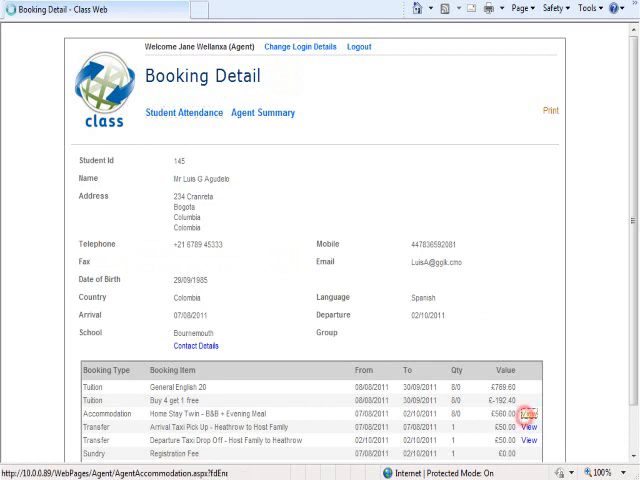
left_click(531, 415)
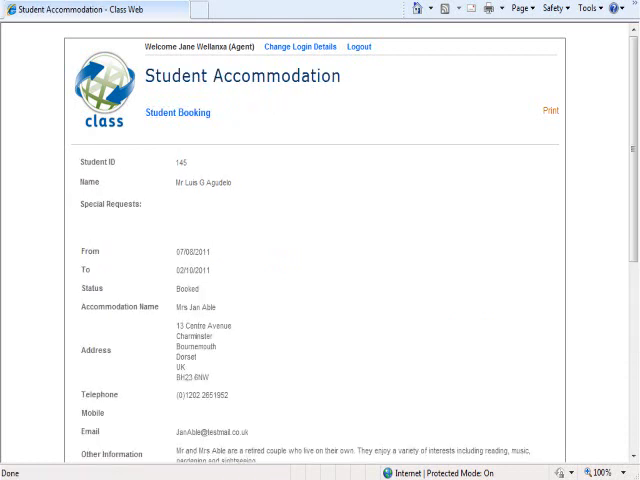
scroll("down", 3)
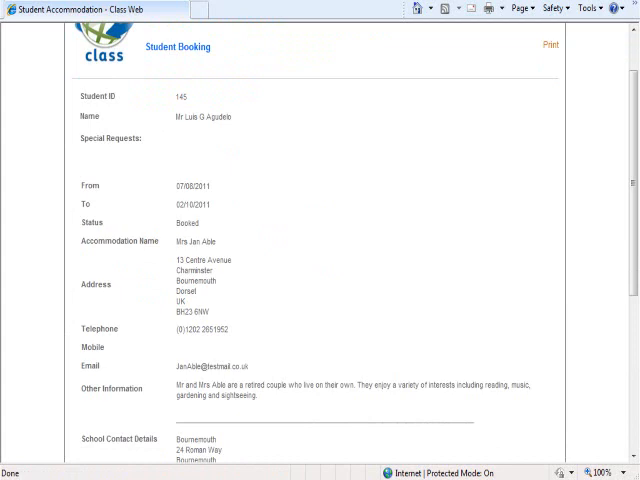
scroll("down", 3)
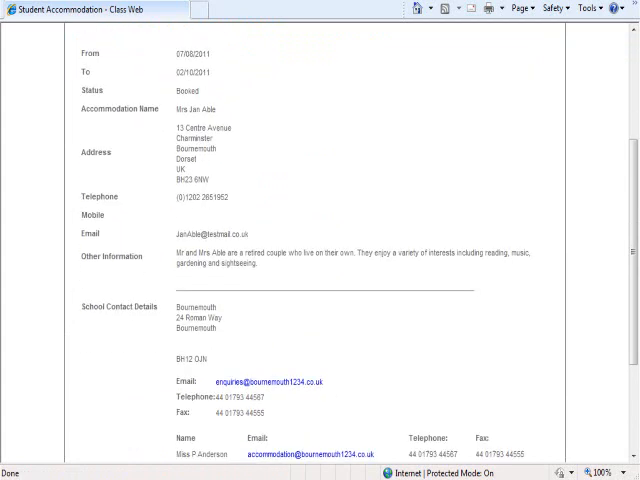
scroll("down", 3)
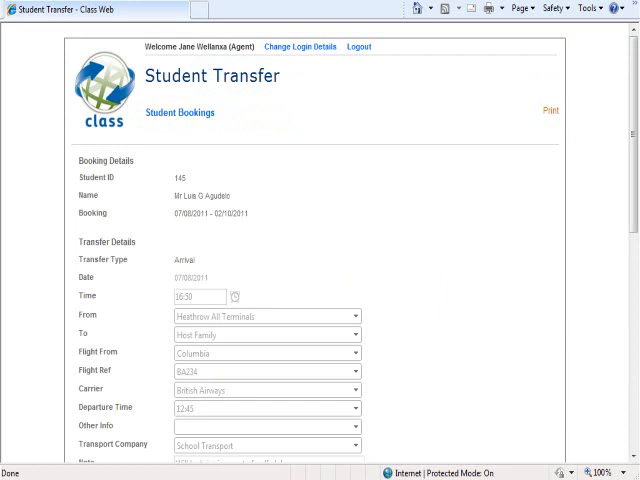
scroll("down", 3)
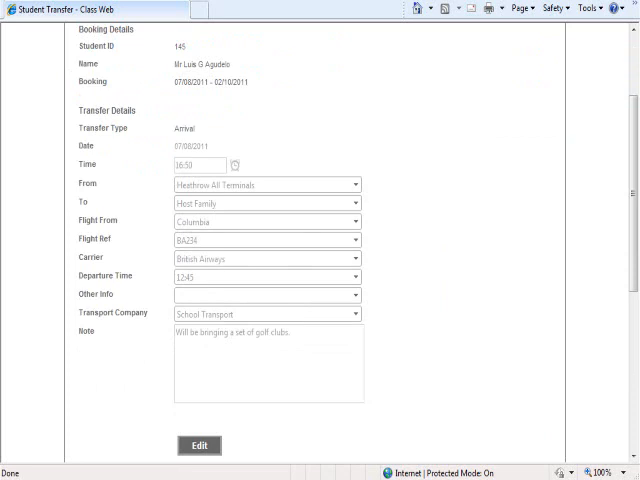
scroll("up", 3)
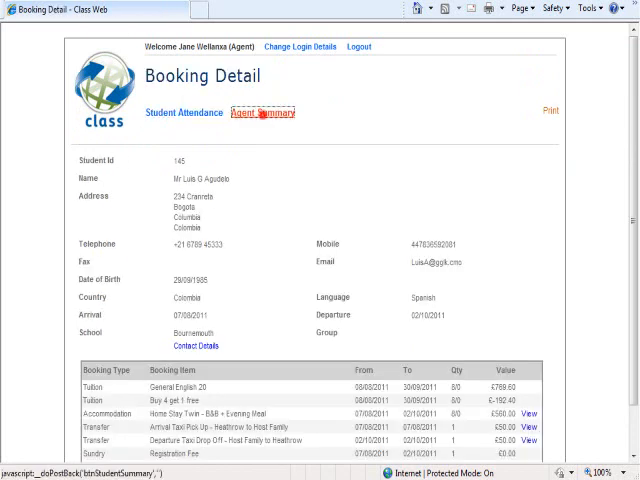
View the AA Japan agent summary, its editable details and its account of outstanding bookings.
left_click(265, 112)
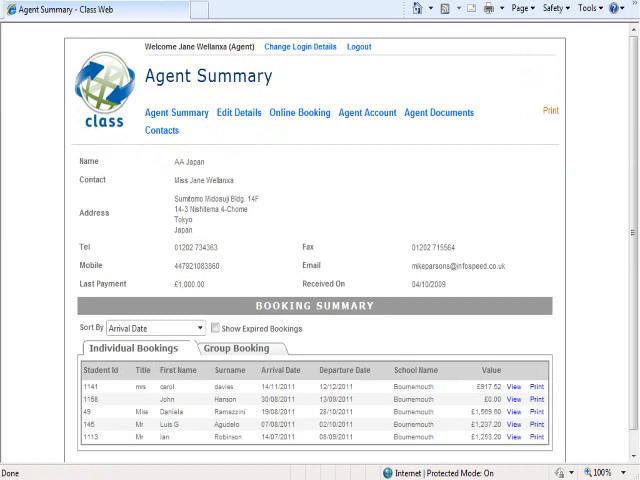
left_click(239, 112)
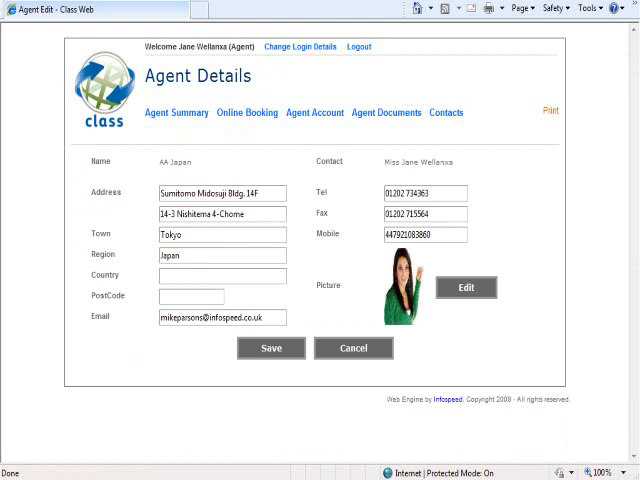
left_click(247, 112)
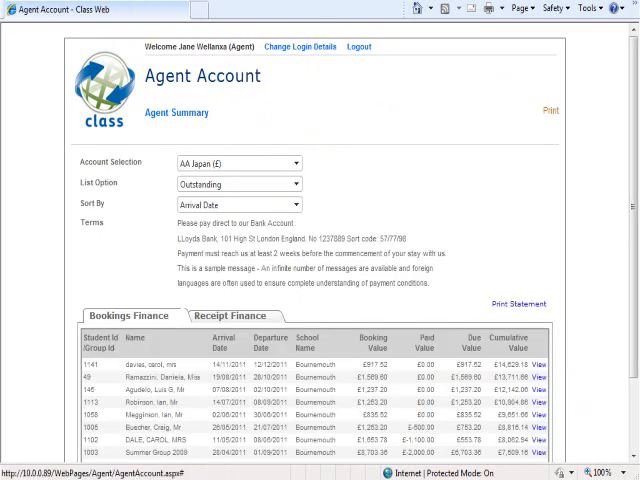
View the agent's receipt finance records and return to the agent summary.
left_click(231, 315)
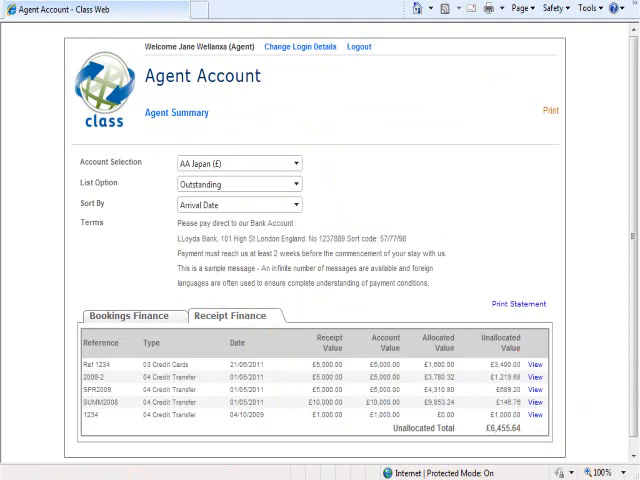
left_click(176, 112)
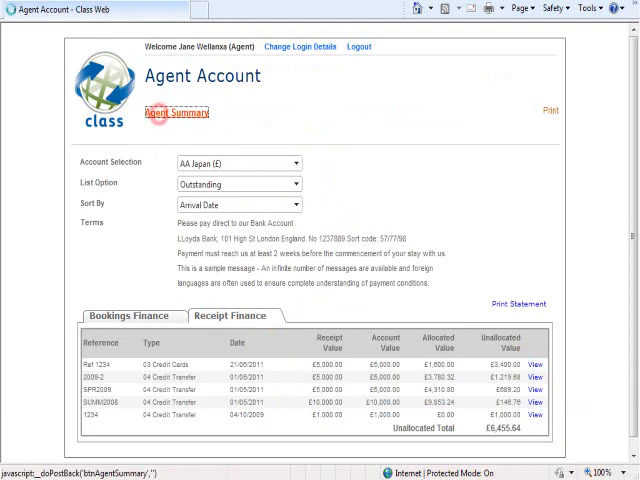
left_click(178, 112)
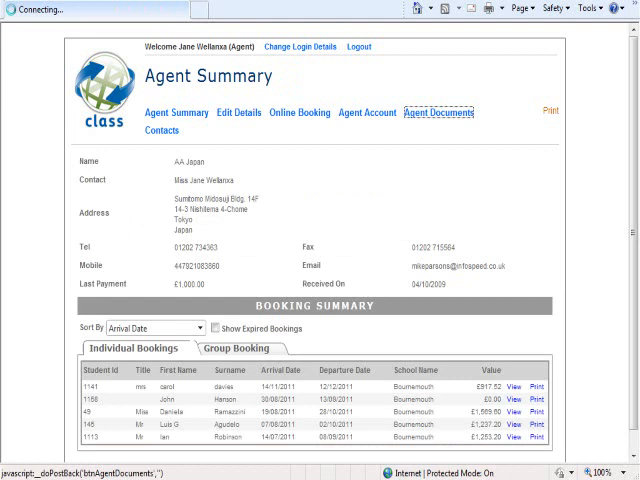
View the agent's three contacts with email addresses, then log out.
left_click(161, 130)
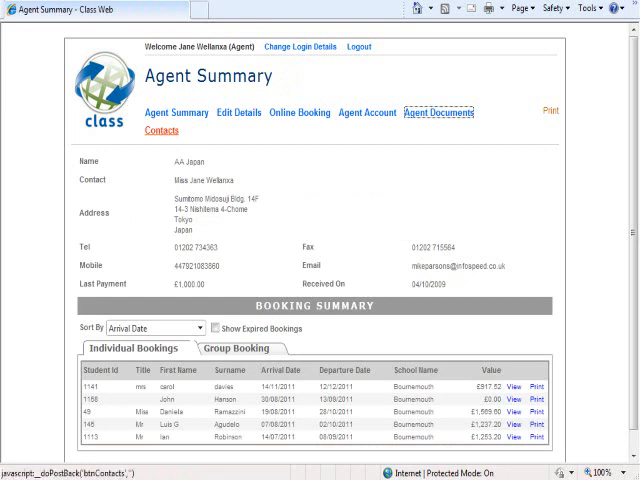
left_click(160, 130)
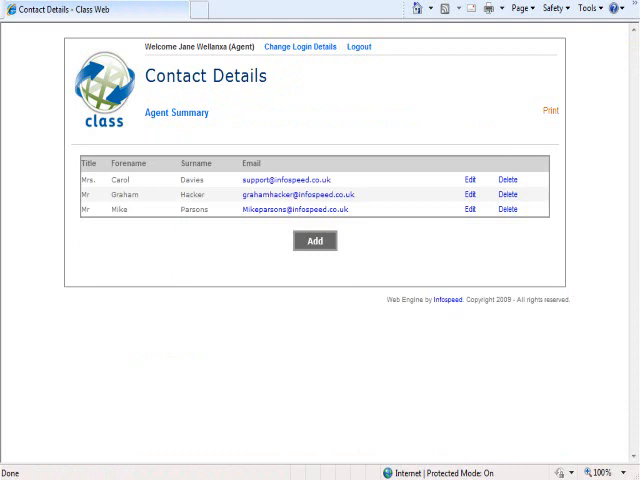
left_click(359, 46)
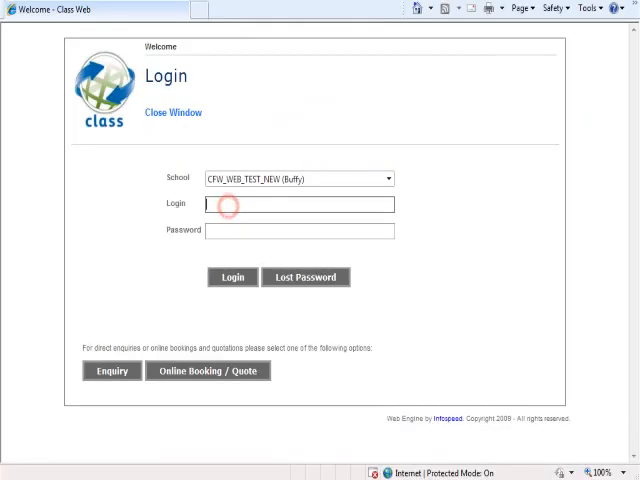
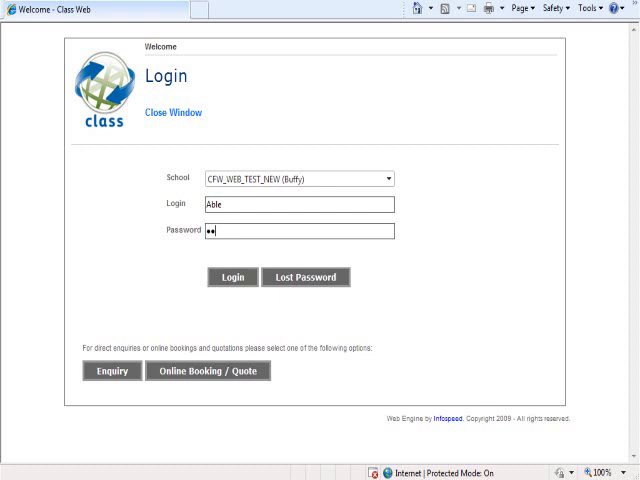
Sign in to the host portal and view student 145's host payment detail, which reports no payments.
left_click(231, 277)
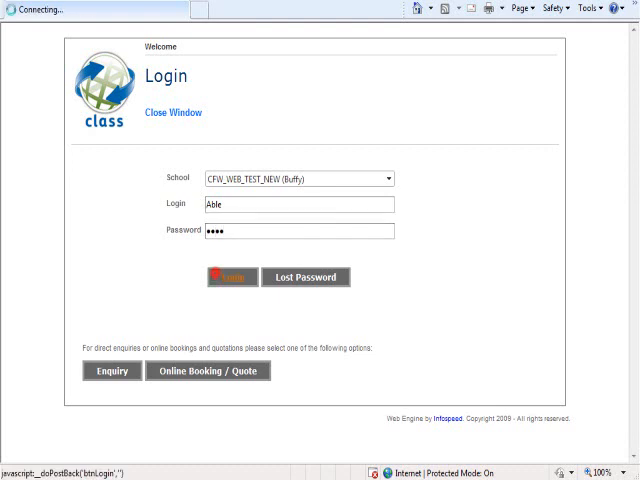
left_click(231, 277)
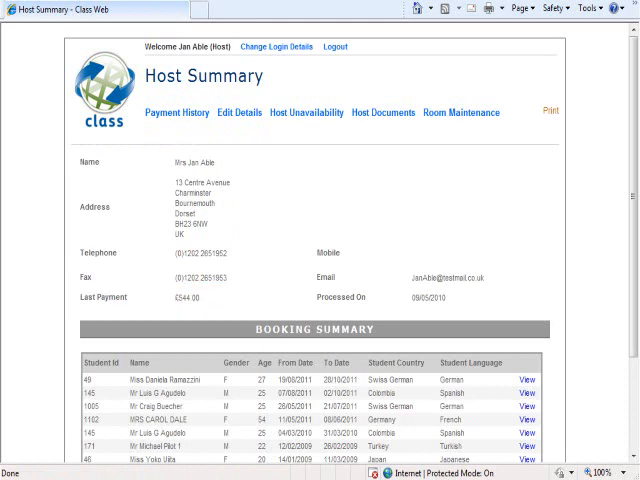
scroll("down", 3)
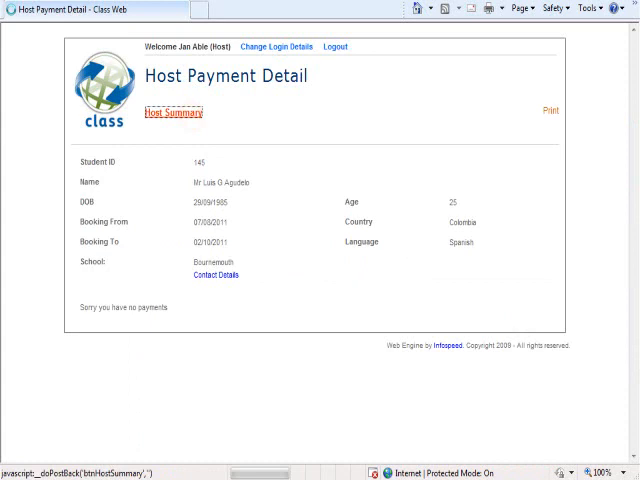
Review the host's payment history for the last 2 years, then return to the host summary.
left_click(172, 113)
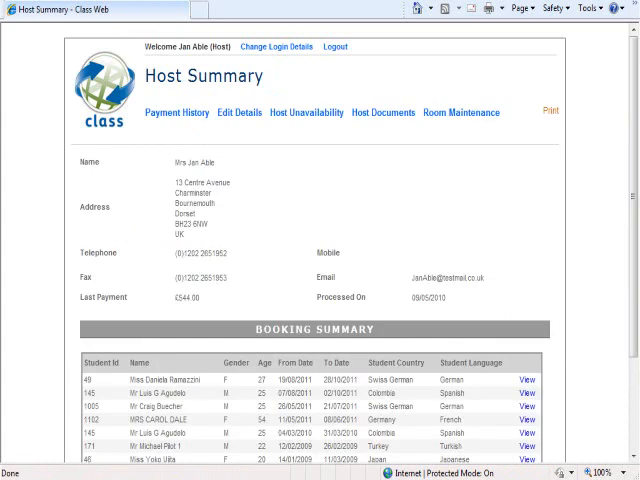
left_click(176, 112)
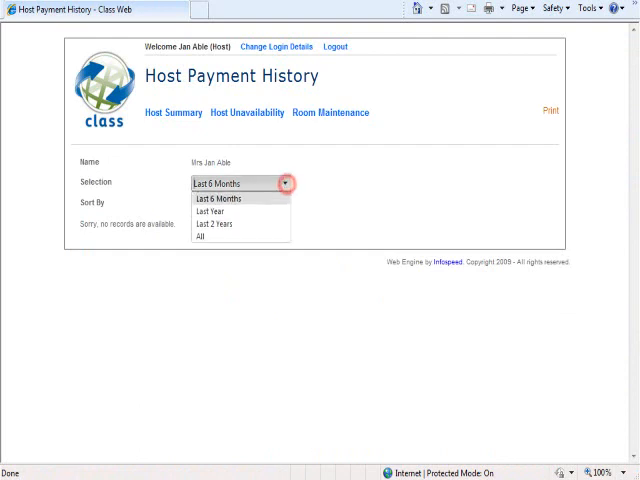
left_click(213, 224)
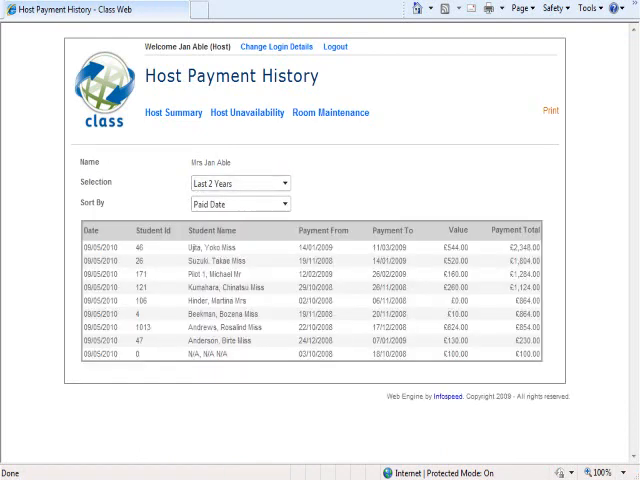
left_click(173, 112)
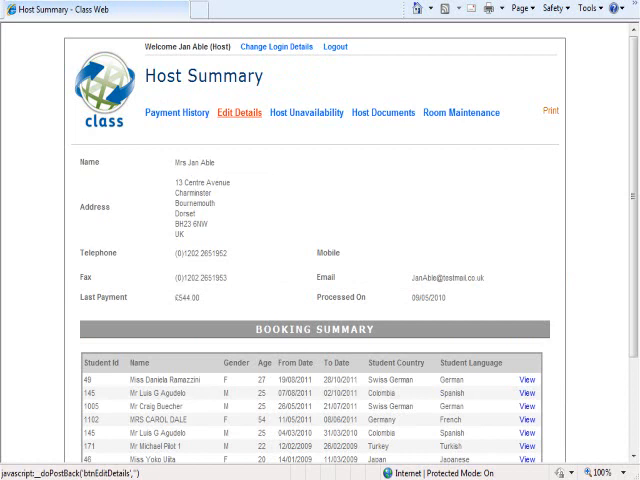
Review the host's editable details — address, contacts and house pictures.
left_click(238, 113)
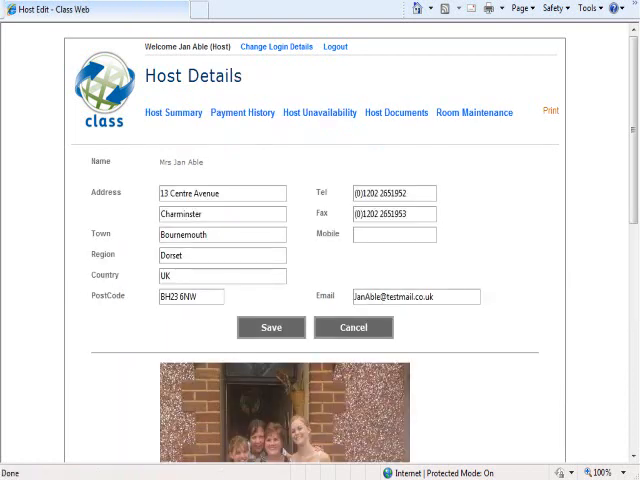
scroll("down", 3)
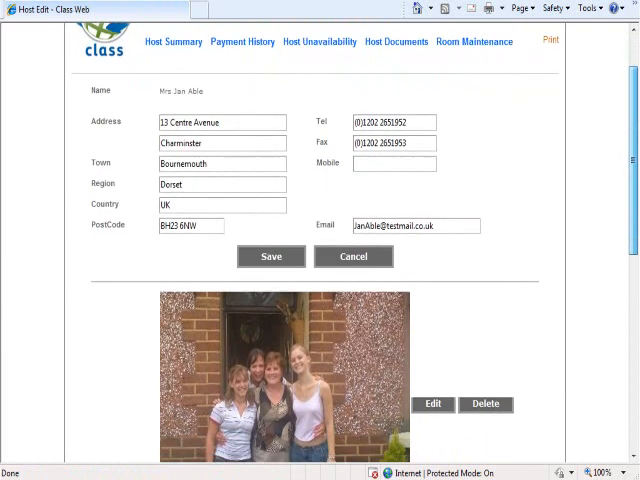
scroll("down", 3)
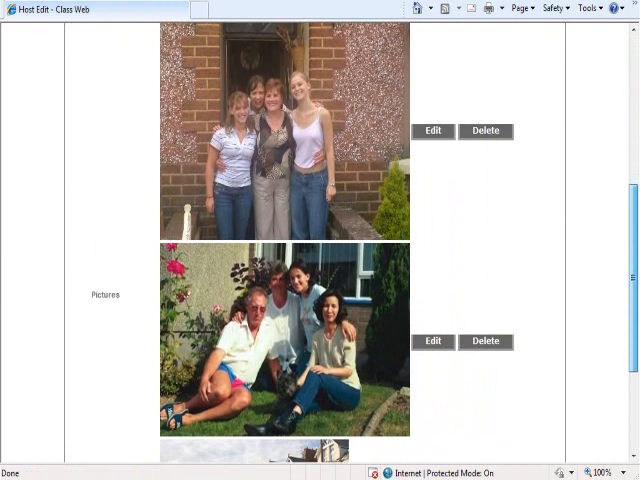
scroll("down", 3)
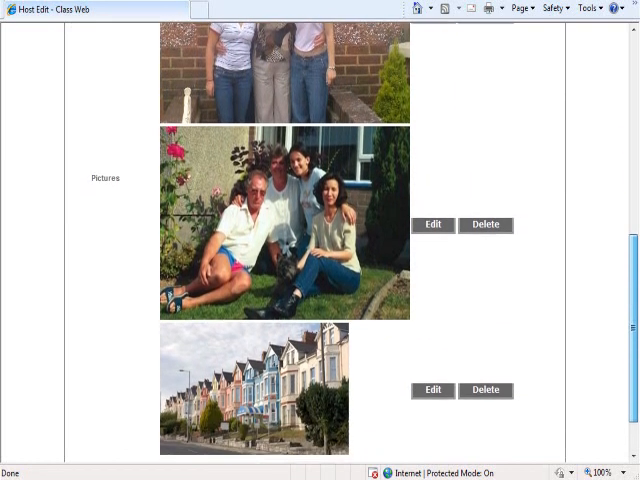
scroll("down", 3)
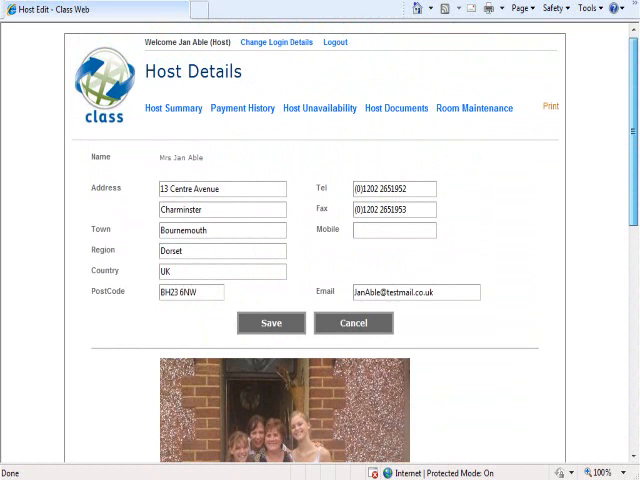
View the host's unavailability periods: spring 2010 redecoration and late August 2011 holiday.
left_click(319, 108)
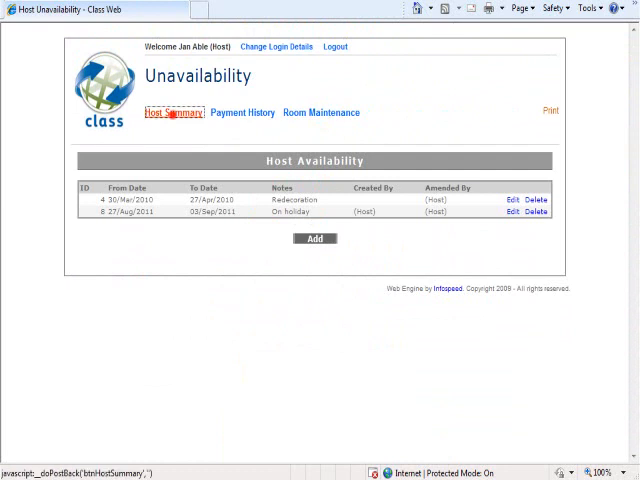
Check the host's documents list, which is empty, and return to the host summary.
left_click(172, 112)
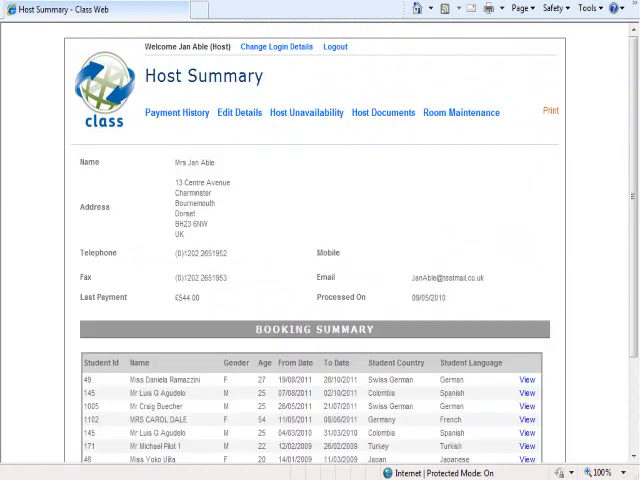
left_click(383, 112)
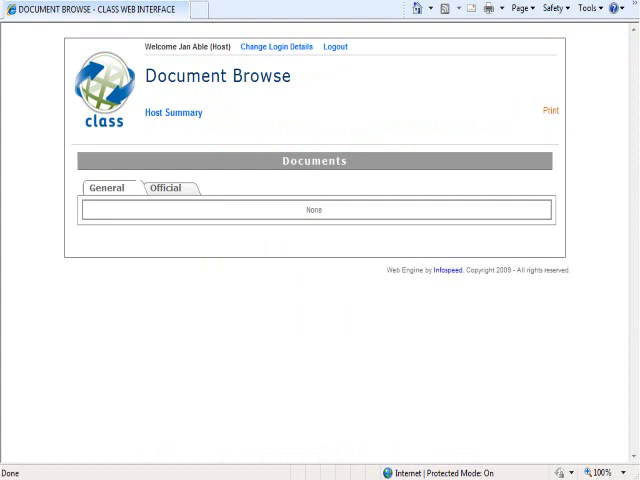
left_click(173, 112)
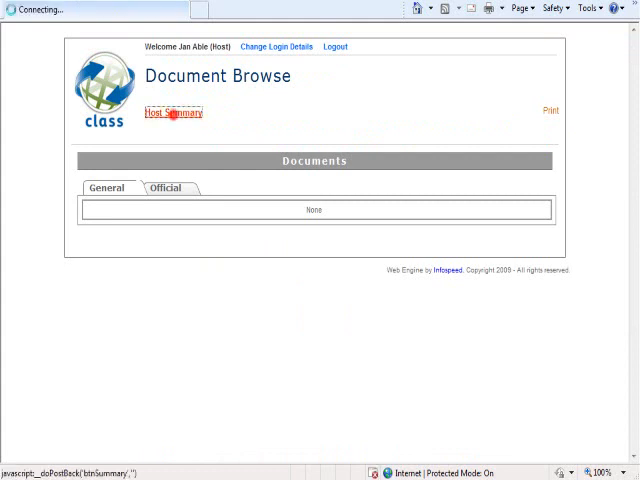
left_click(172, 112)
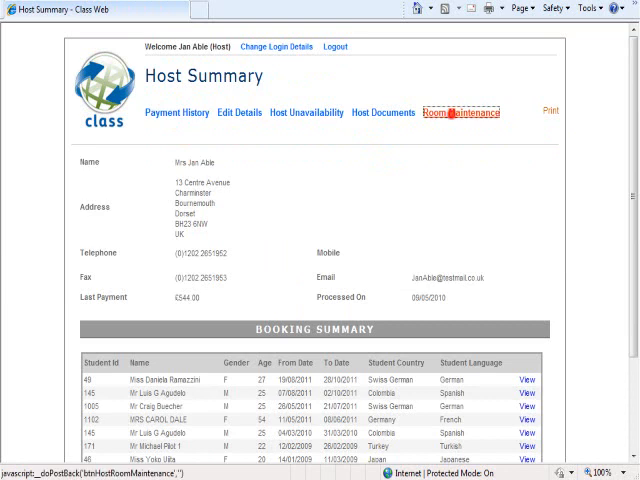
View the host's room maintenance list showing Single 1–3 and Twin 1 with photos.
left_click(463, 112)
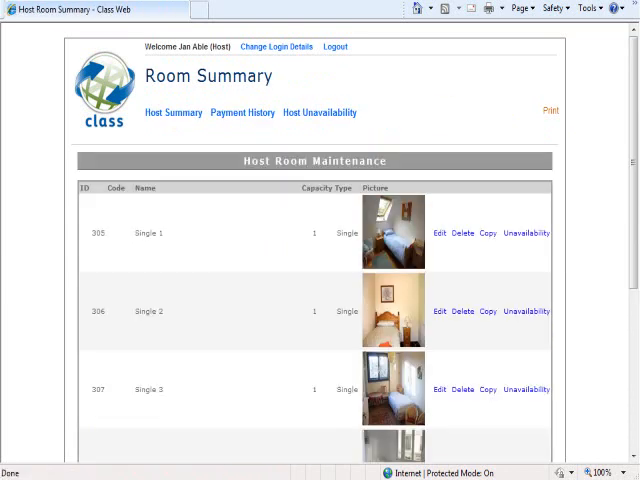
scroll("down", 3)
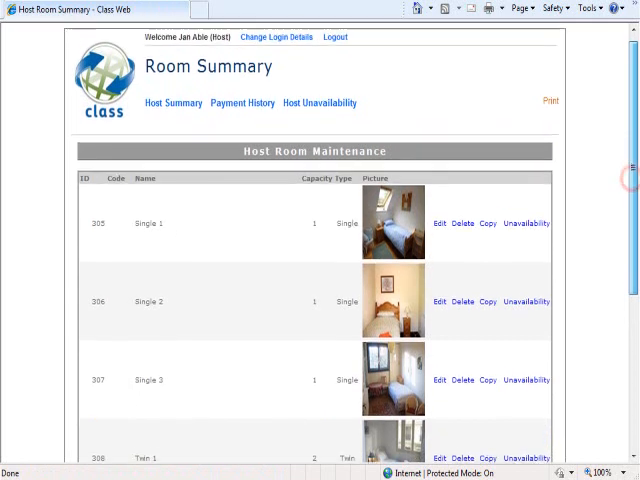
scroll("down", 3)
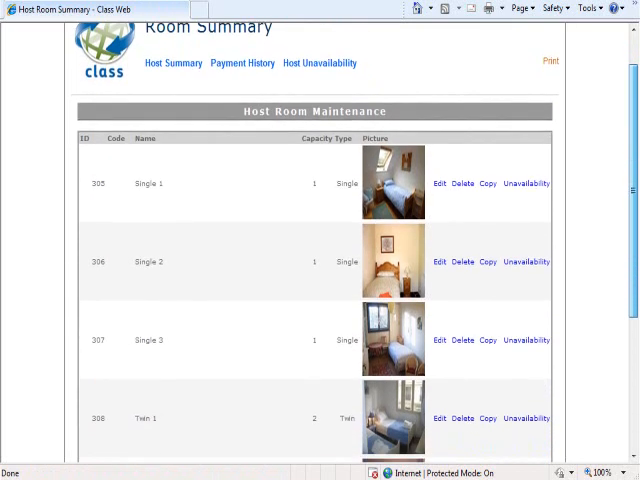